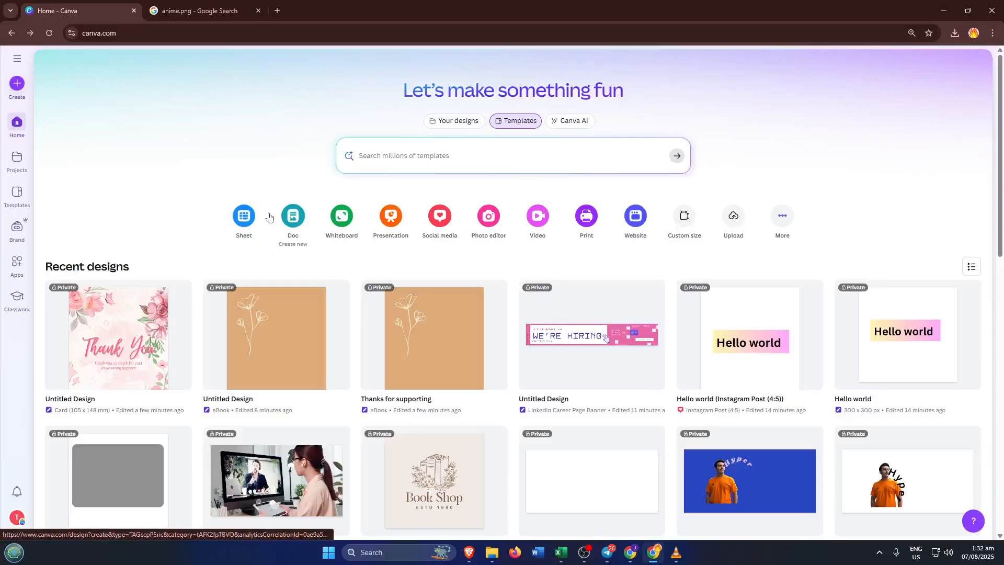
pyautogui.moveTo(205, 215)
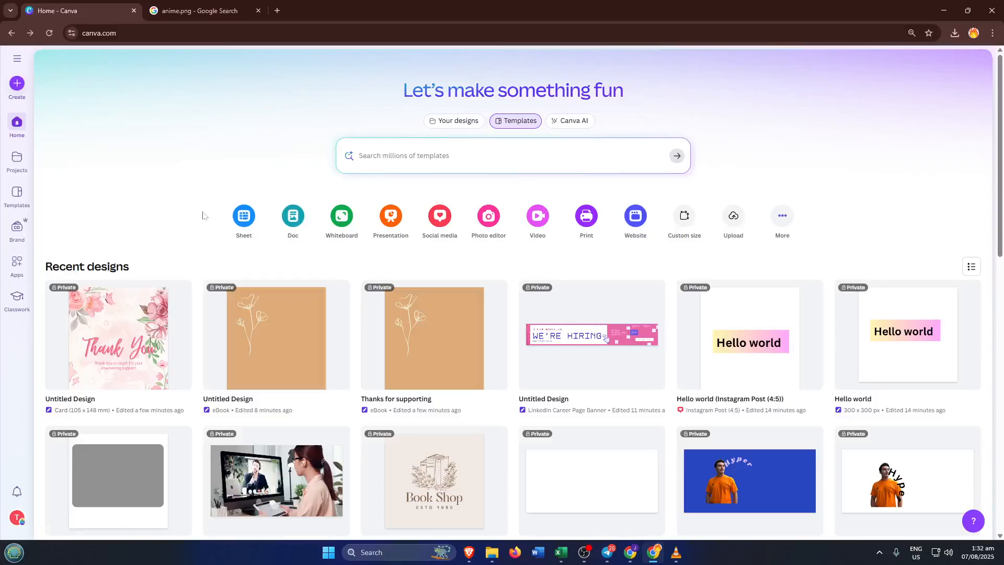
pyautogui.moveTo(226, 219)
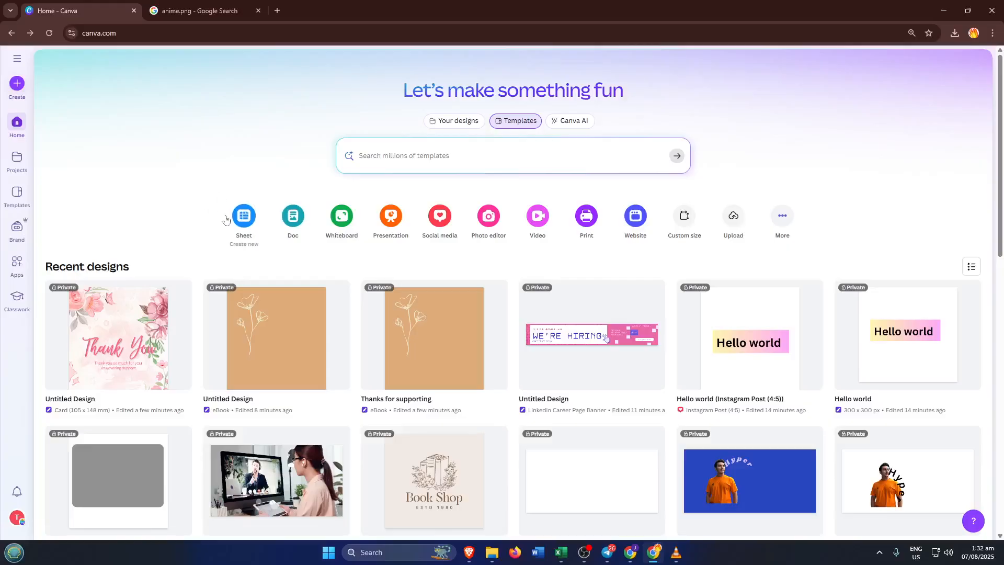
pyautogui.moveTo(208, 162)
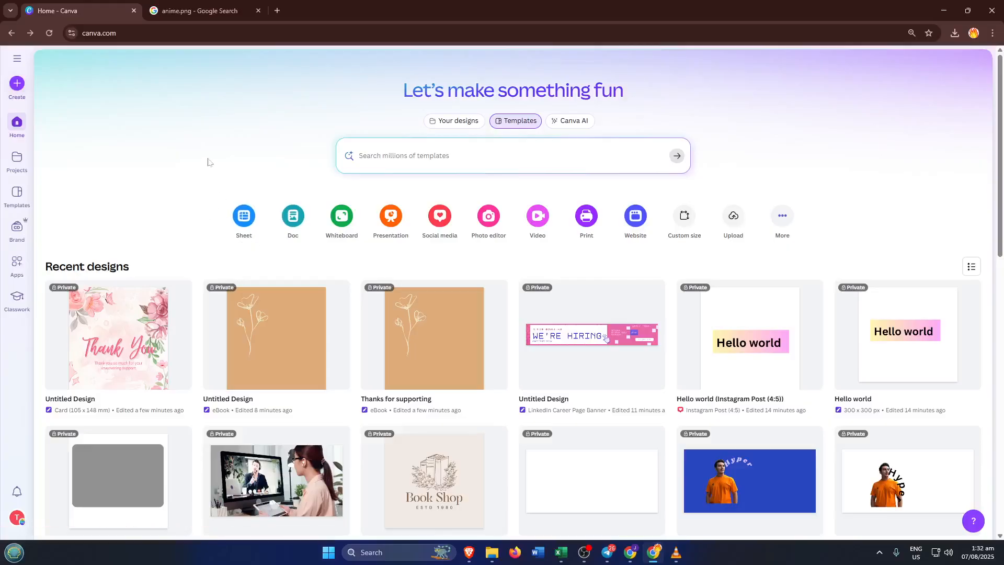
pyautogui.moveTo(141, 199)
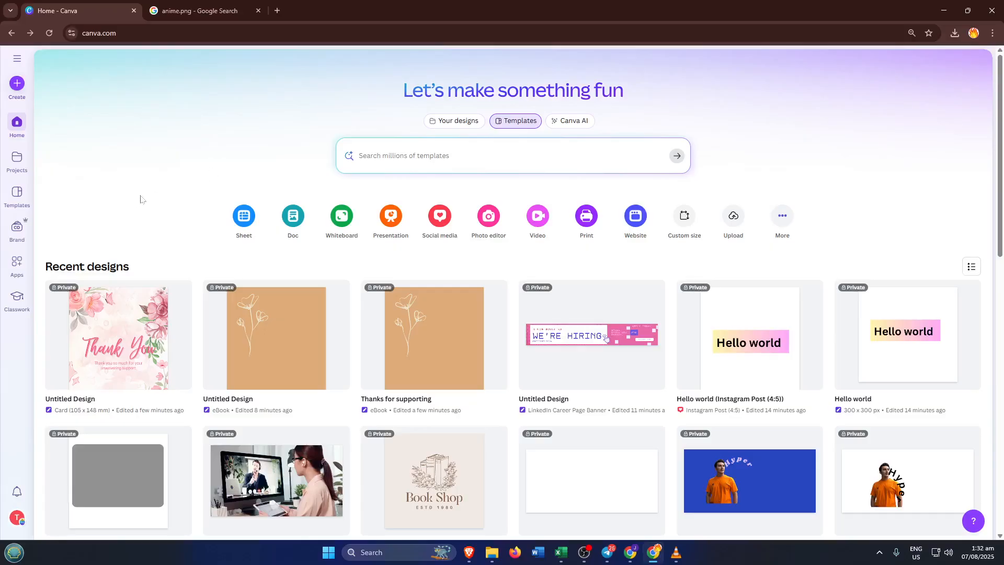
pyautogui.moveTo(164, 201)
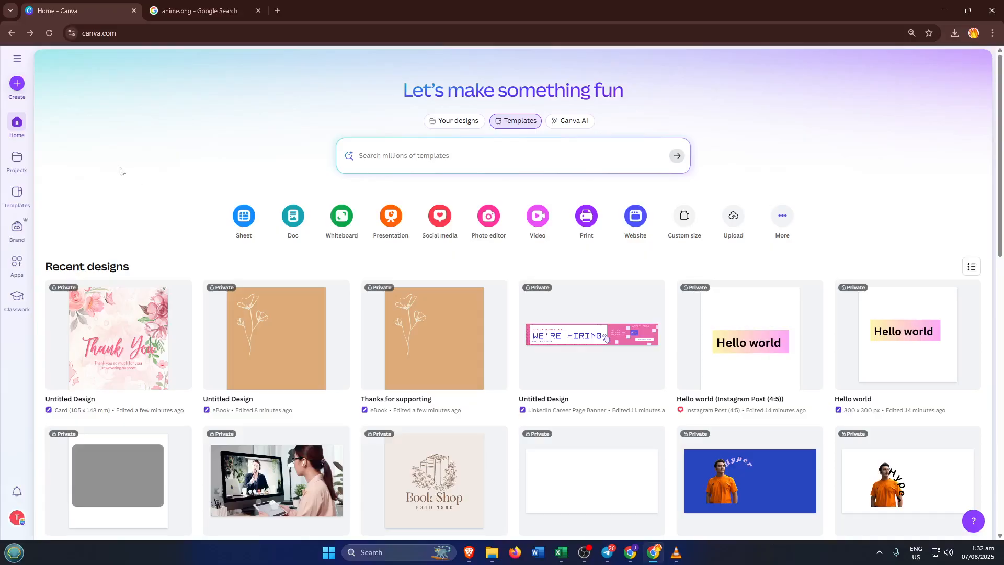
pyautogui.moveTo(232, 109)
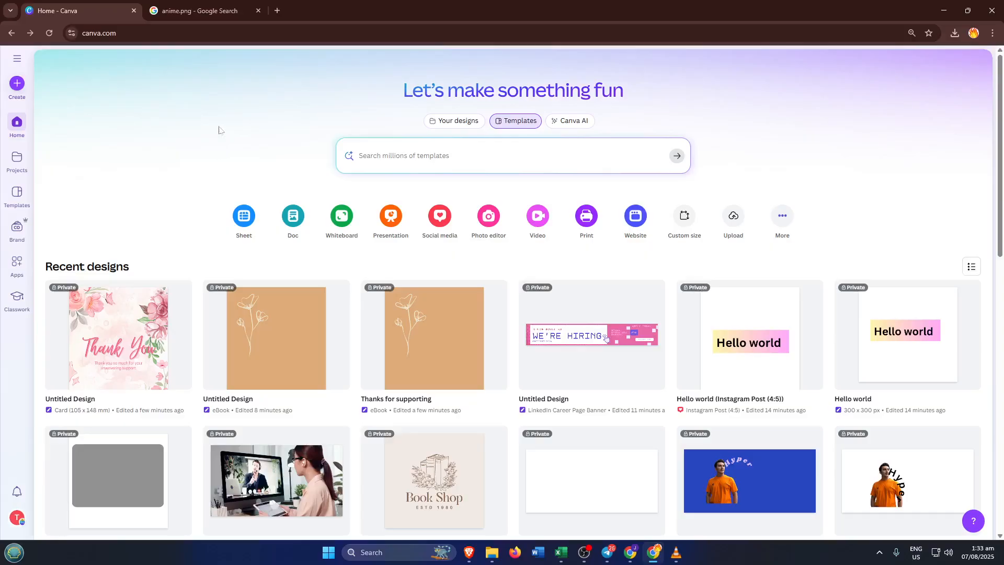
pyautogui.moveTo(217, 109)
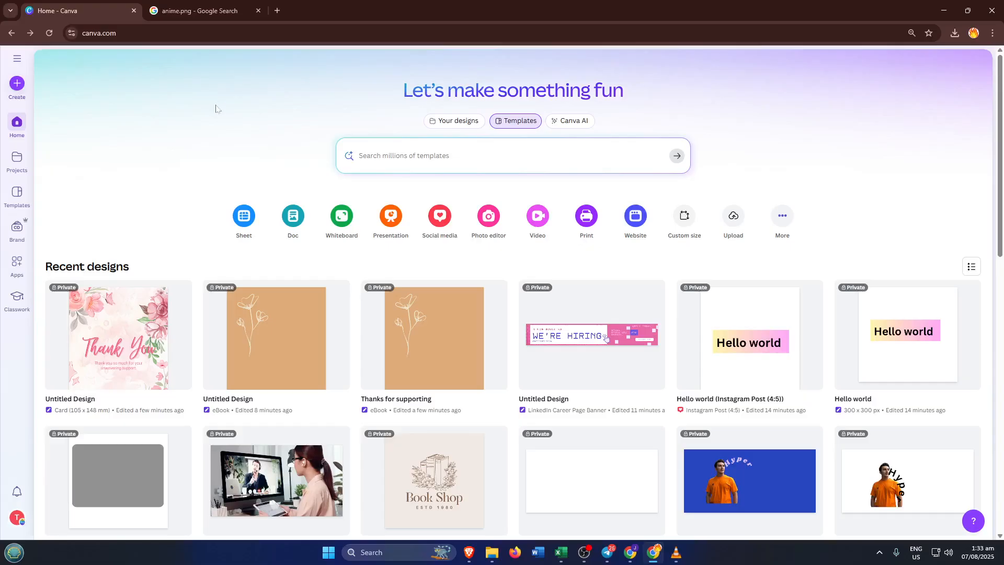
pyautogui.moveTo(159, 120)
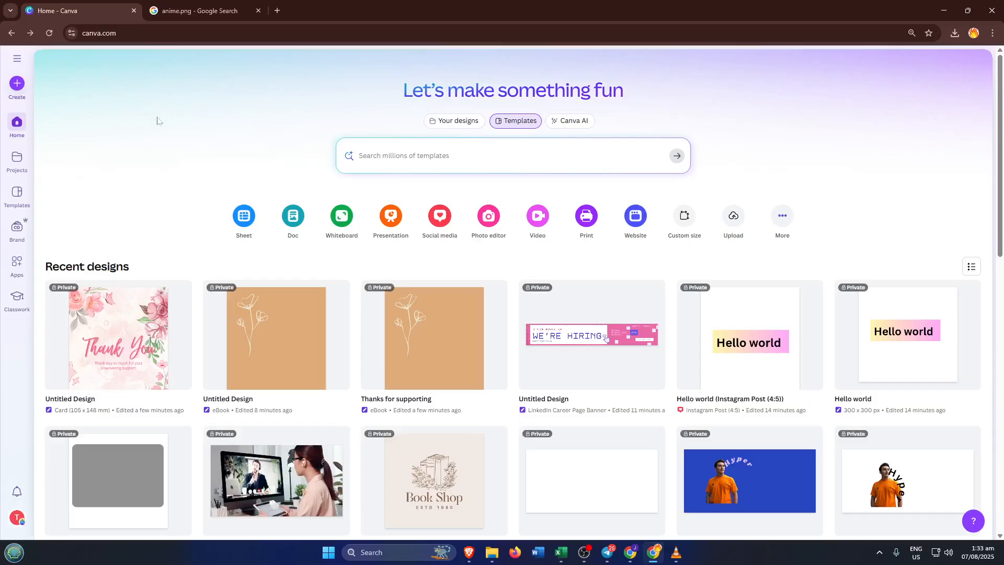
pyautogui.moveTo(185, 54)
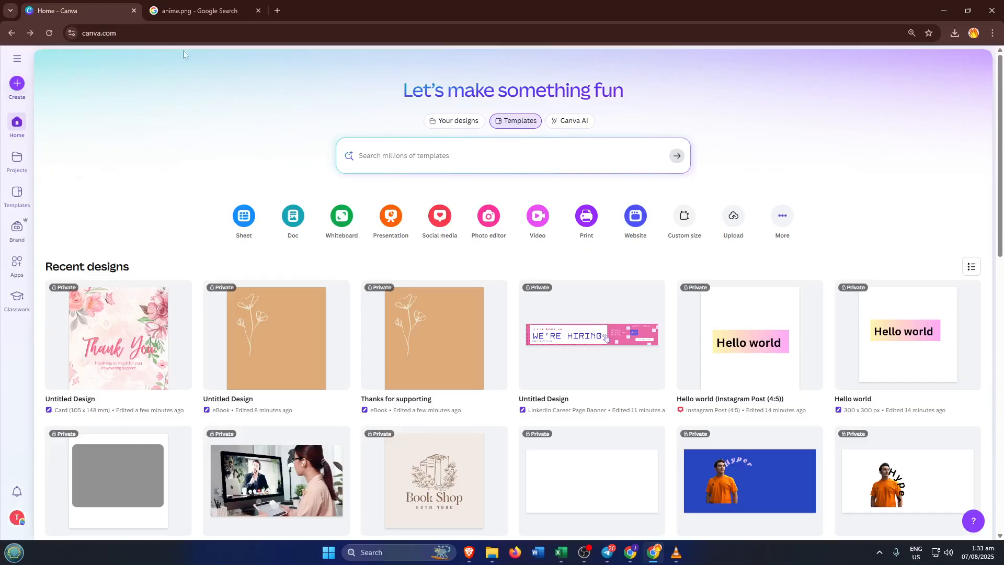
# Switch back to the Google Images tab showing the anime.png results and boy preview.
pyautogui.click(198, 10)
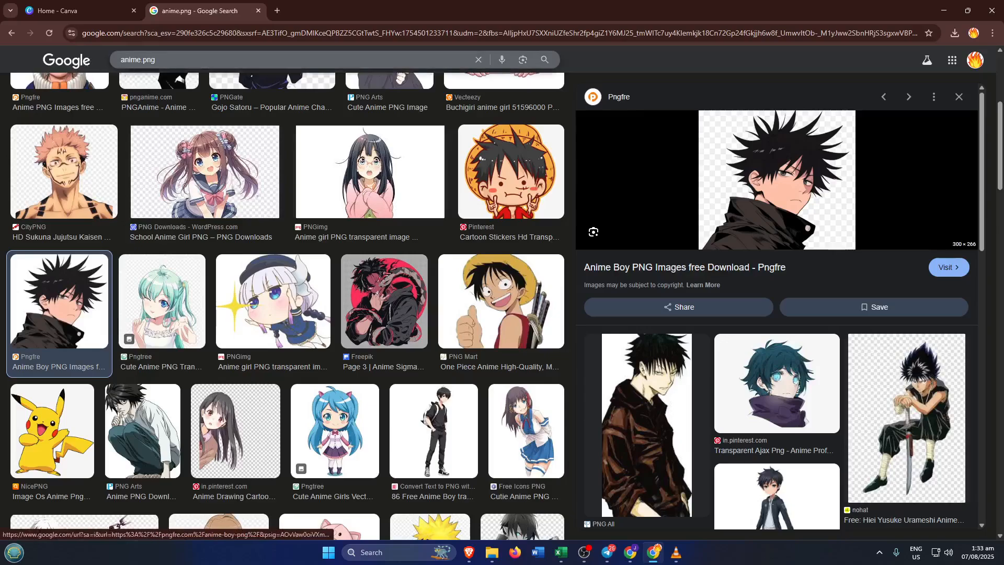
pyautogui.moveTo(318, 157)
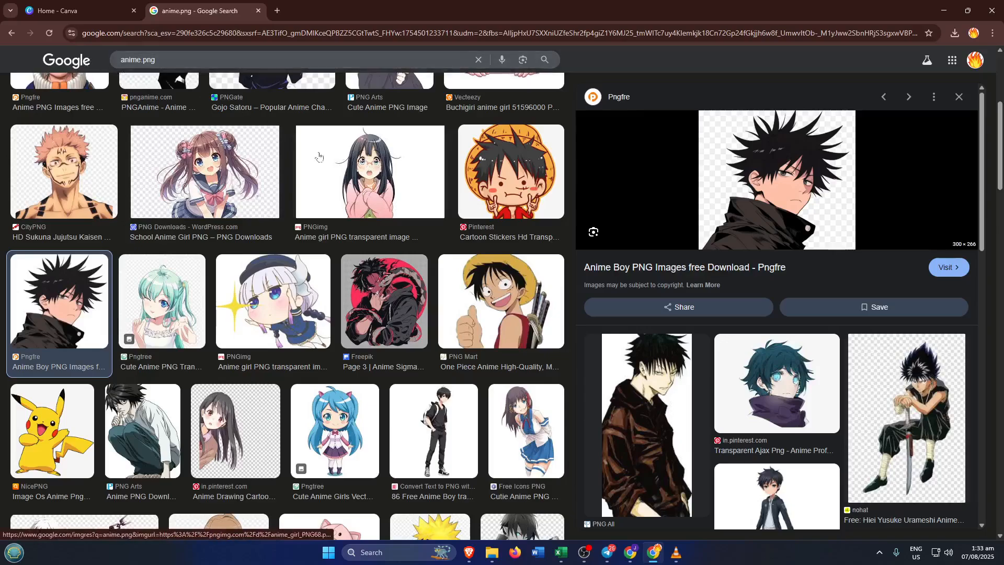
pyautogui.moveTo(170, 264)
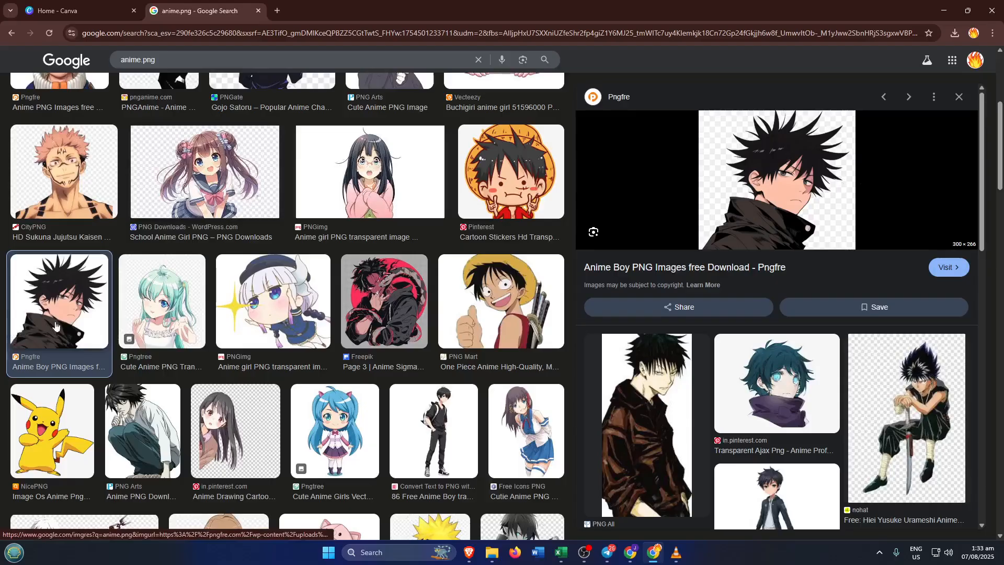
pyautogui.moveTo(68, 314)
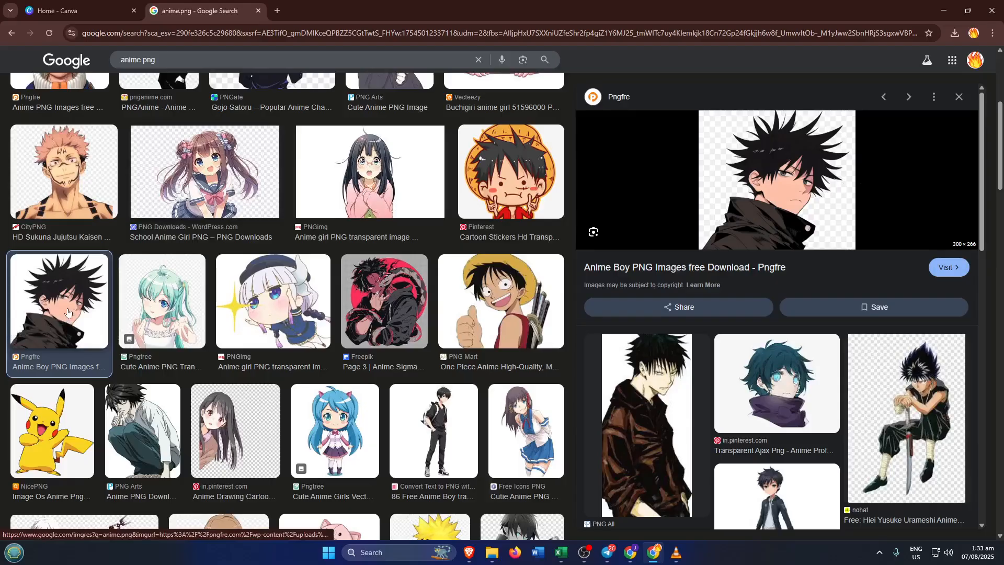
pyautogui.moveTo(84, 330)
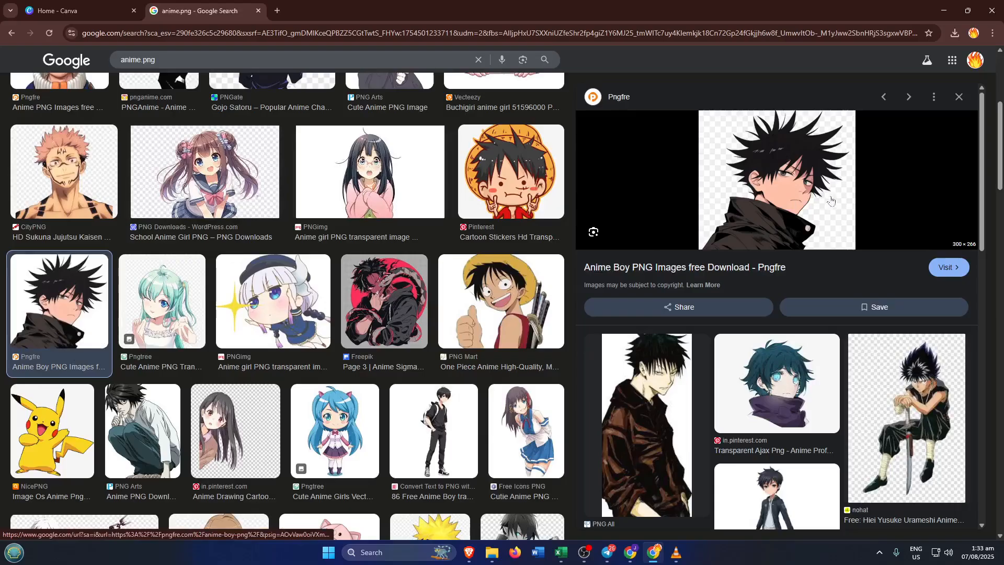
pyautogui.moveTo(863, 208)
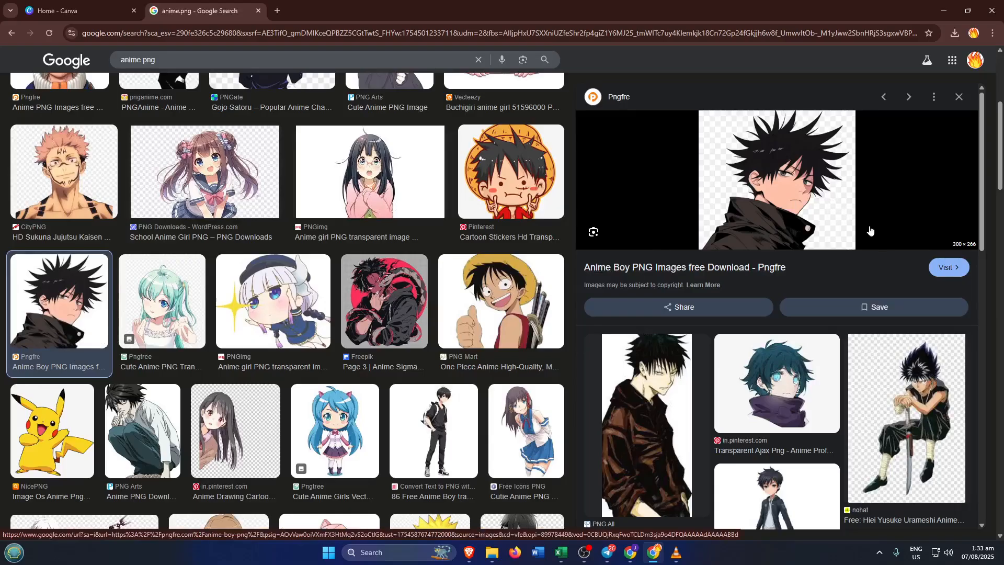
pyautogui.moveTo(830, 207)
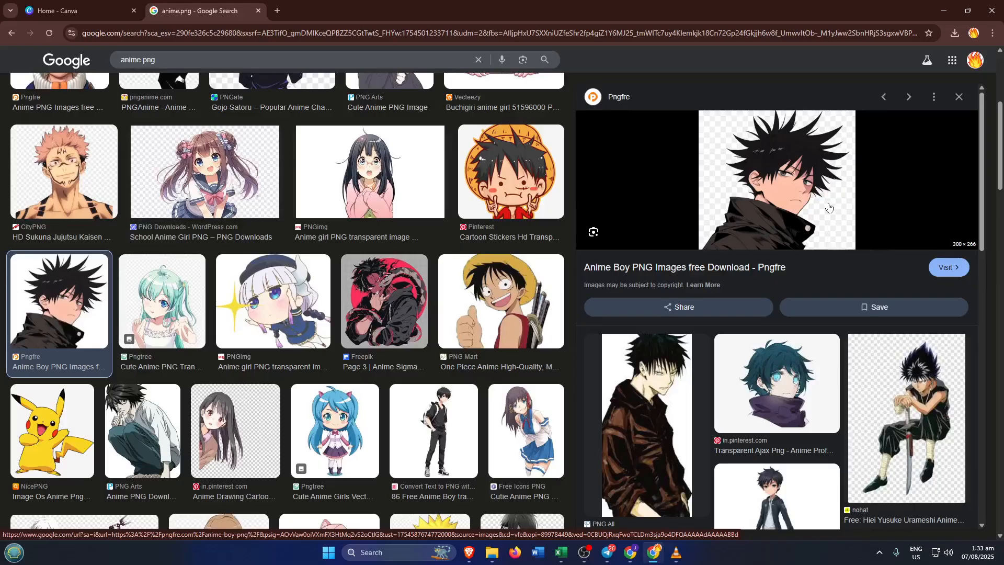
pyautogui.moveTo(821, 208)
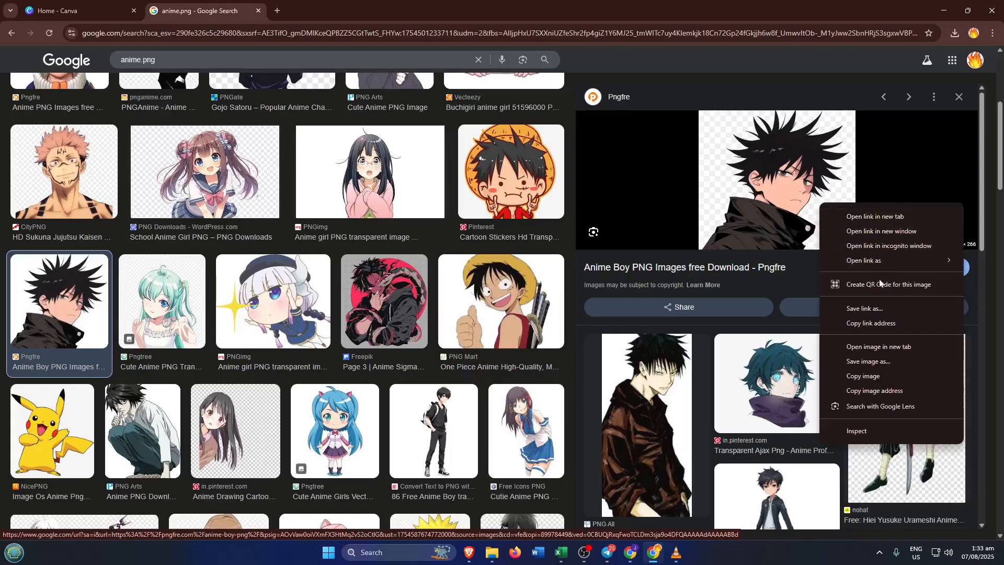
pyautogui.moveTo(884, 368)
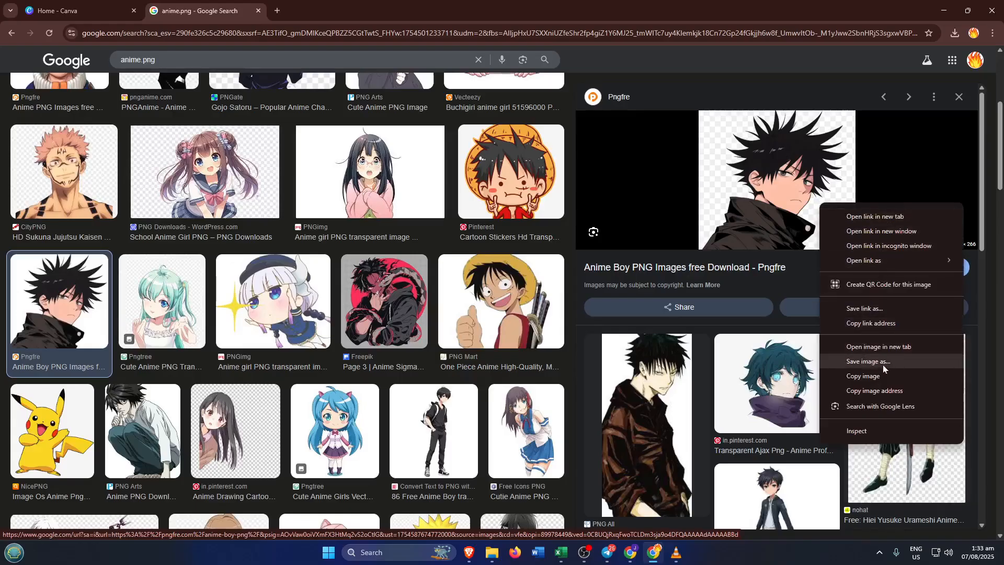
pyautogui.moveTo(874, 365)
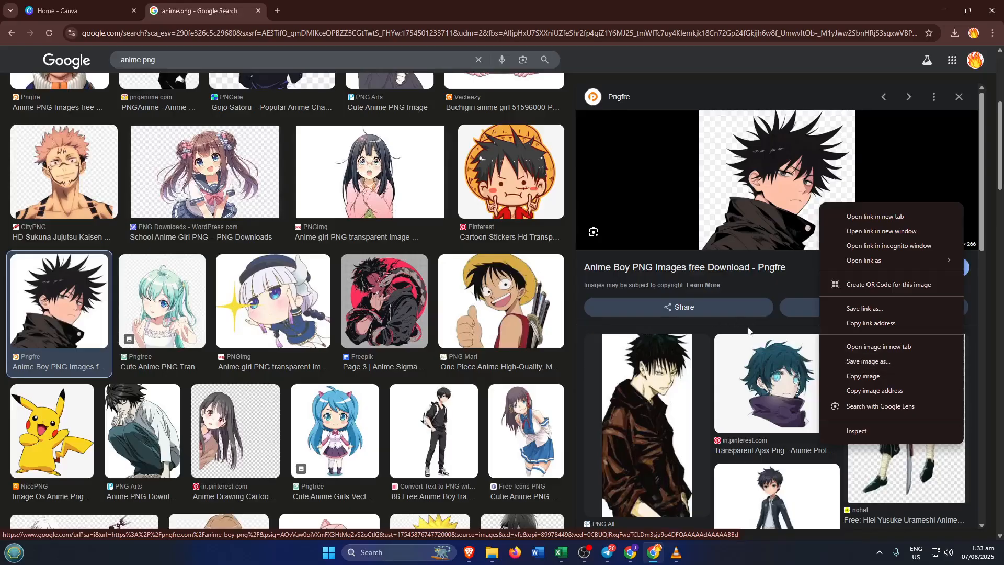
pyautogui.moveTo(868, 361)
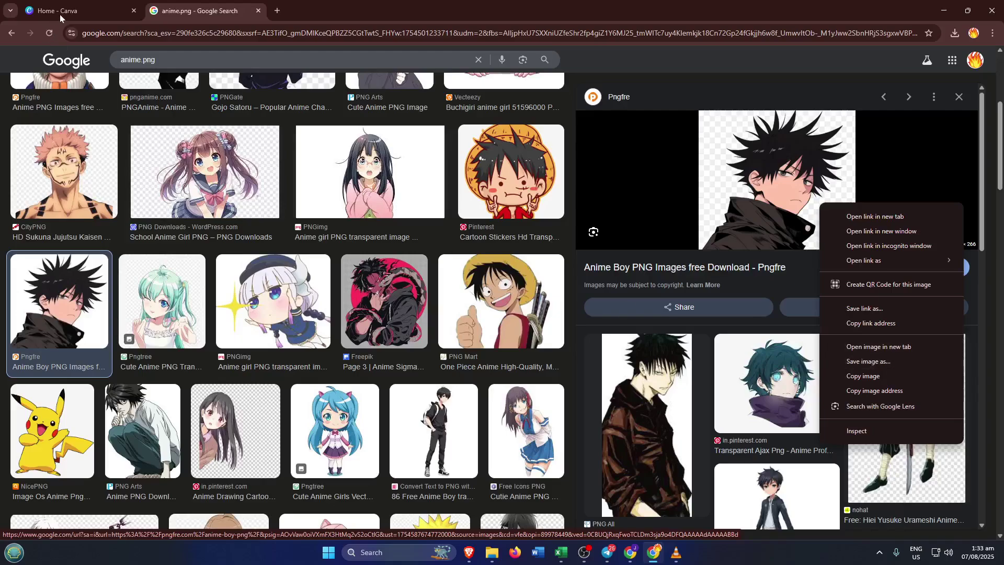
pyautogui.click(63, 11)
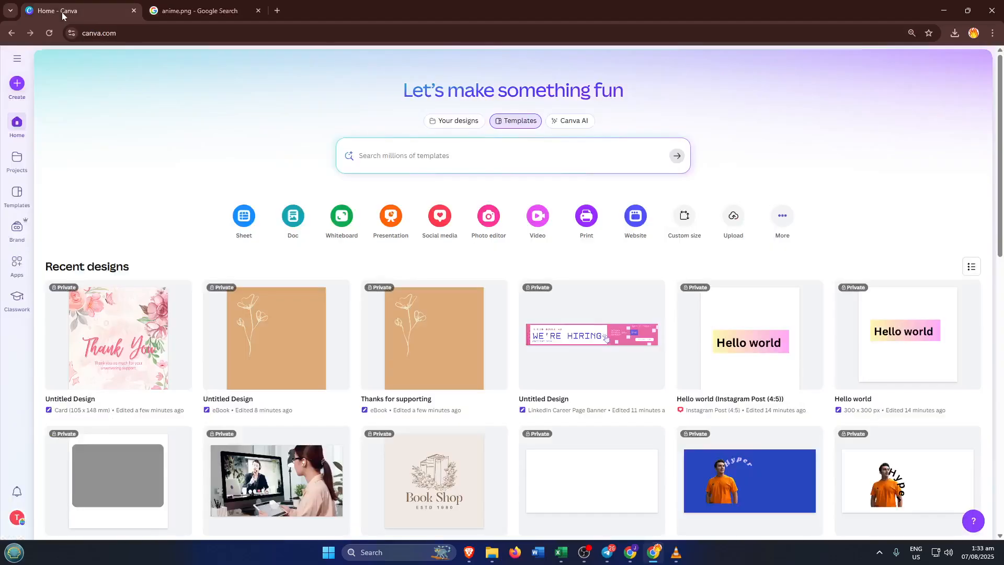
pyautogui.moveTo(306, 153)
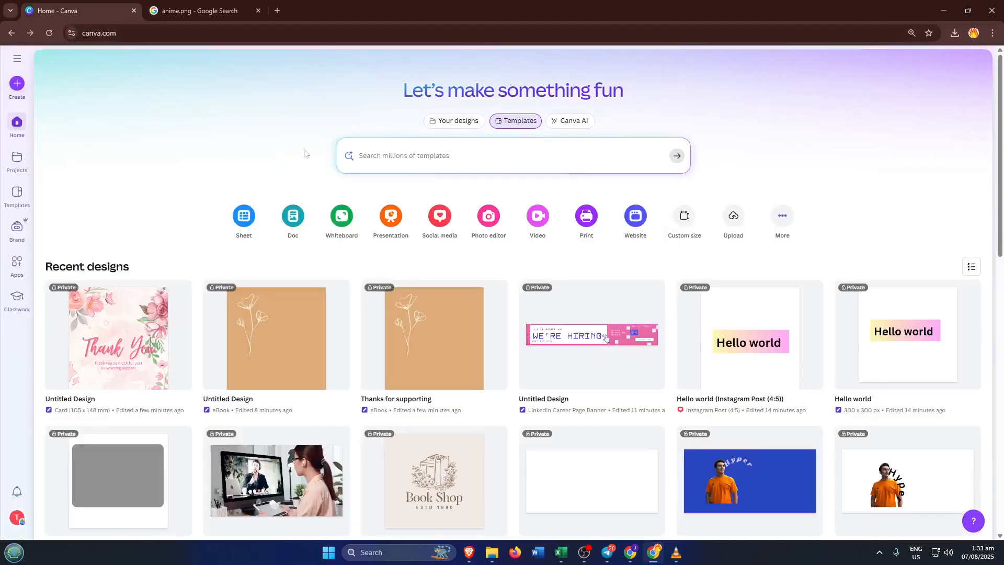
pyautogui.moveTo(165, 146)
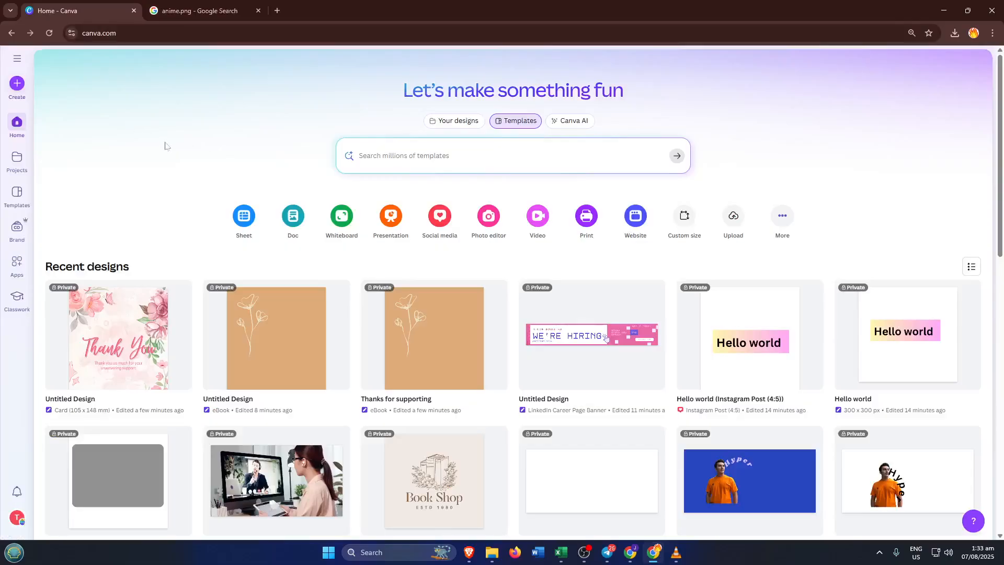
pyautogui.moveTo(97, 141)
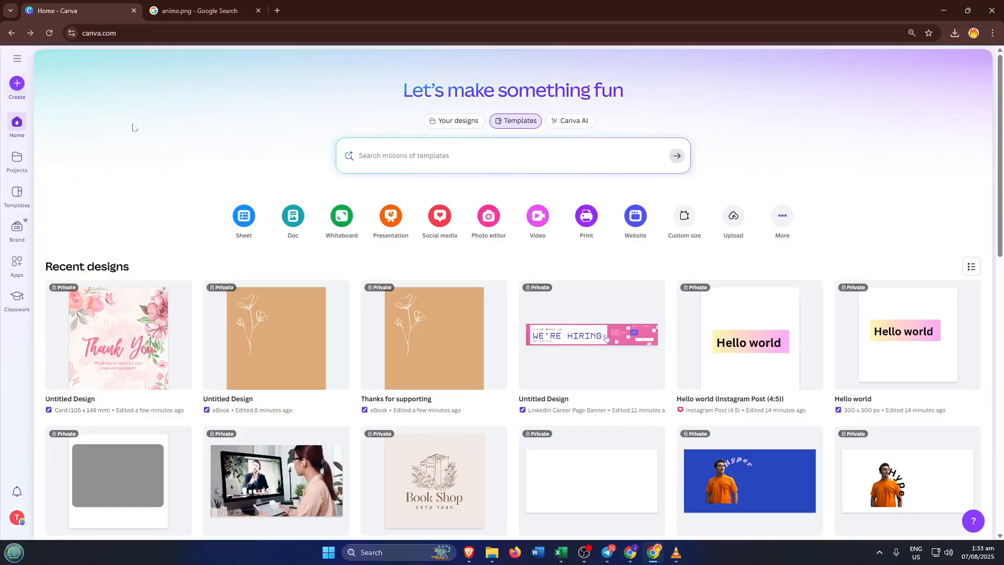
pyautogui.moveTo(117, 127)
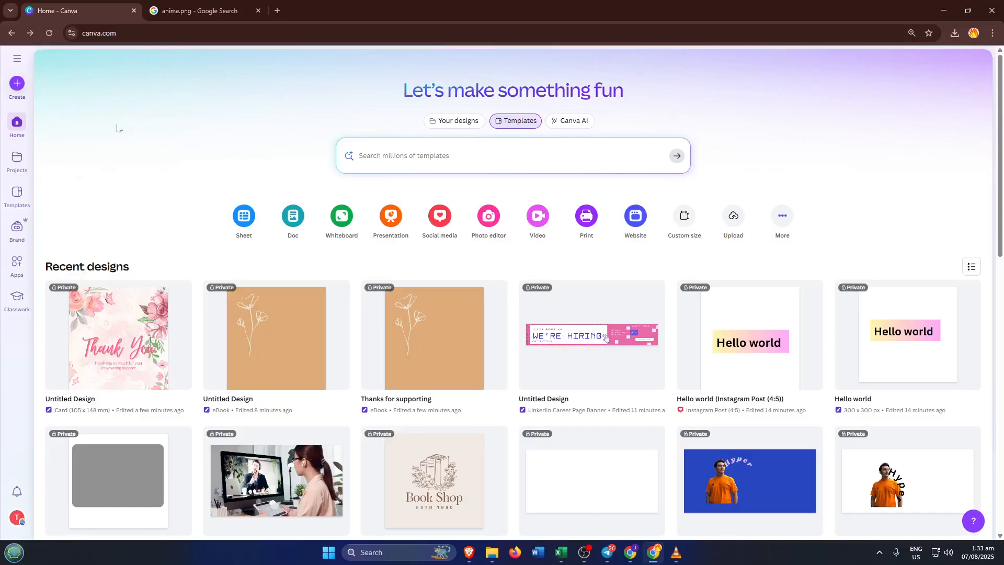
pyautogui.moveTo(100, 120)
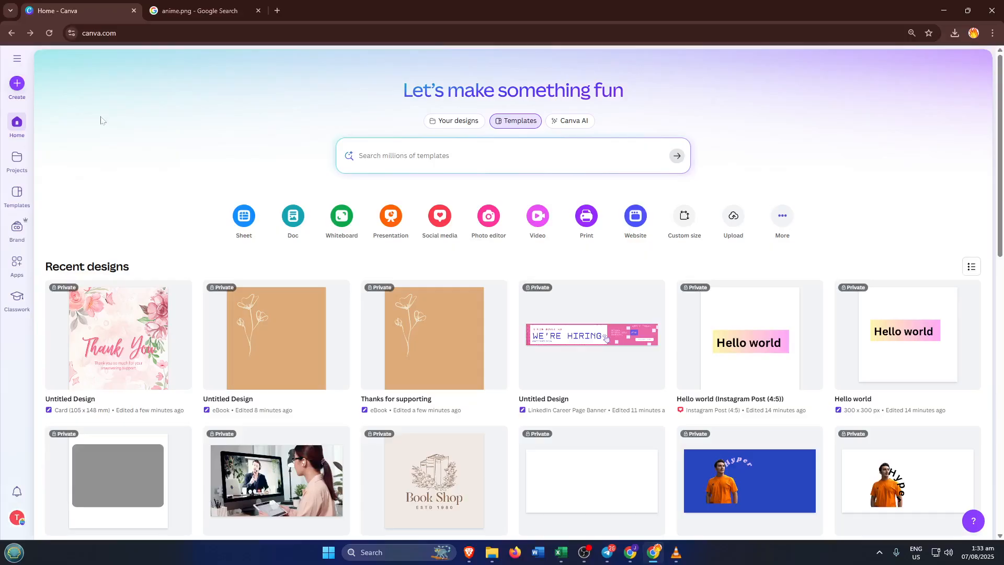
pyautogui.moveTo(32, 90)
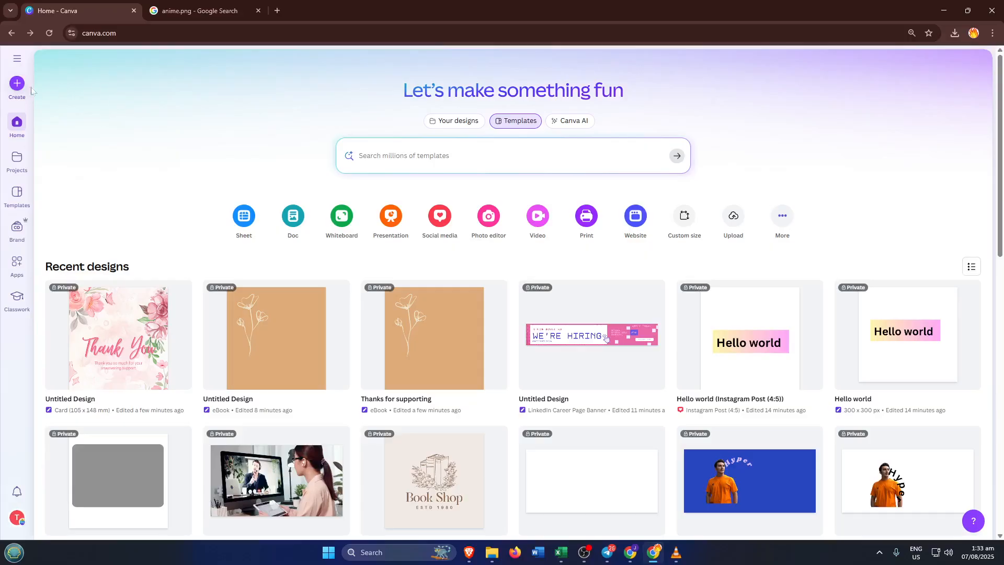
pyautogui.moveTo(30, 90)
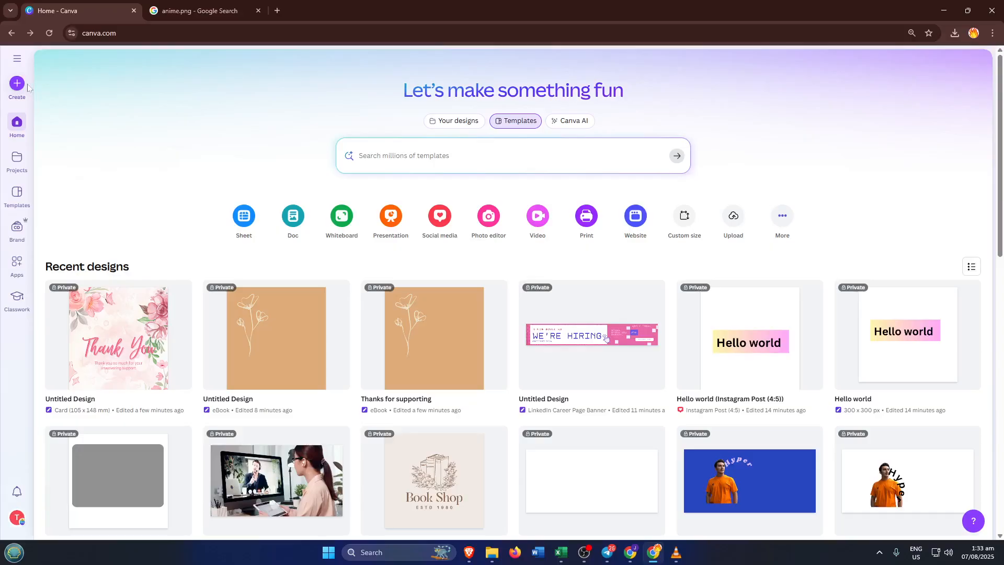
pyautogui.moveTo(102, 57)
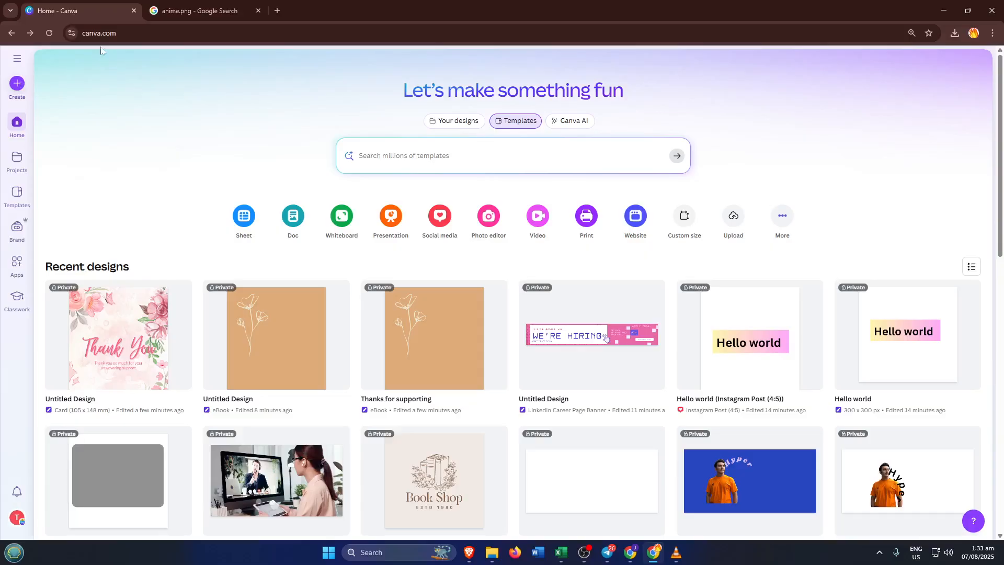
pyautogui.moveTo(44, 76)
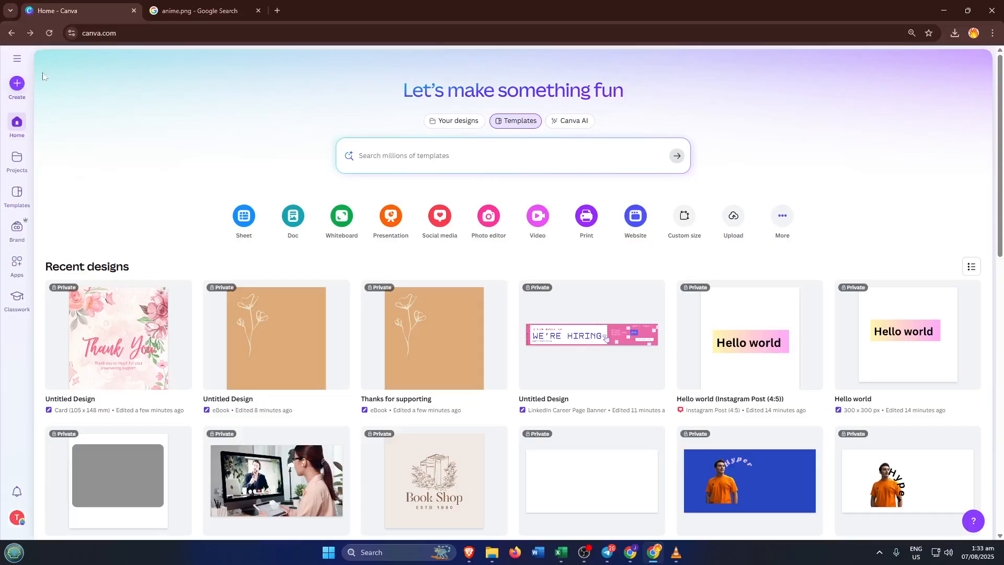
# Start a new design from Create via Photo editor, choosing a photo under Edit your photo.
pyautogui.click(16, 84)
pyautogui.write('card')
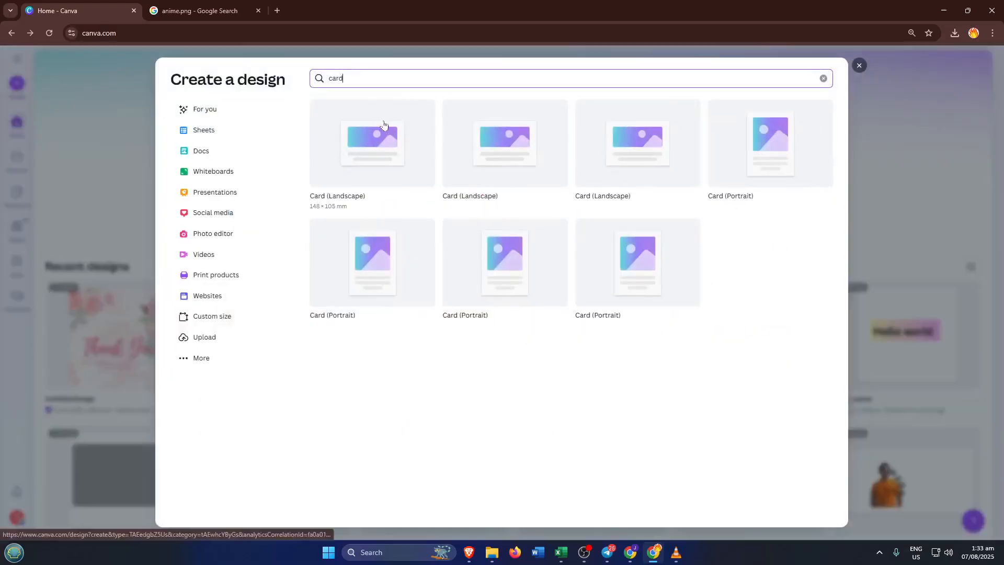
pyautogui.moveTo(343, 111)
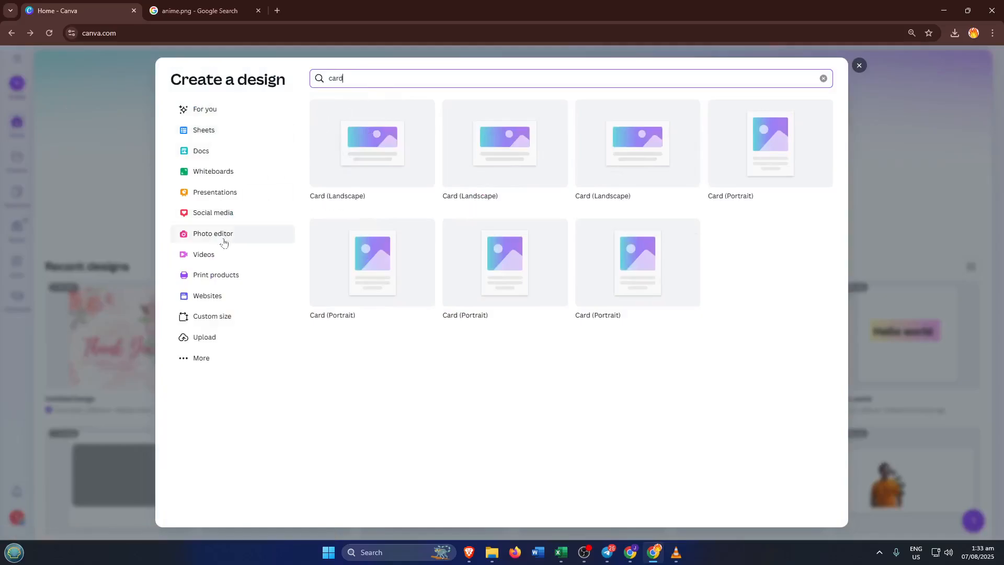
pyautogui.click(214, 234)
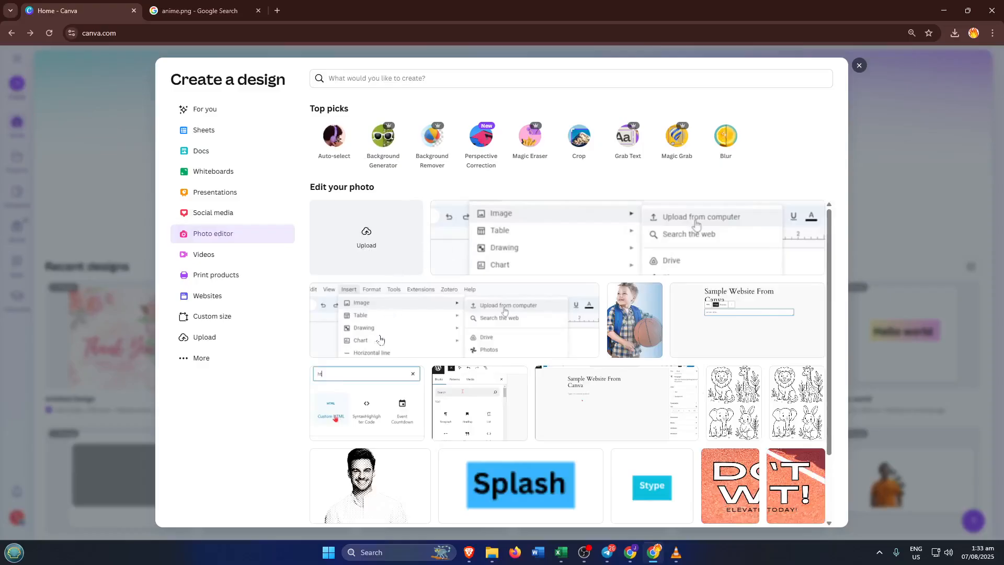
pyautogui.click(858, 64)
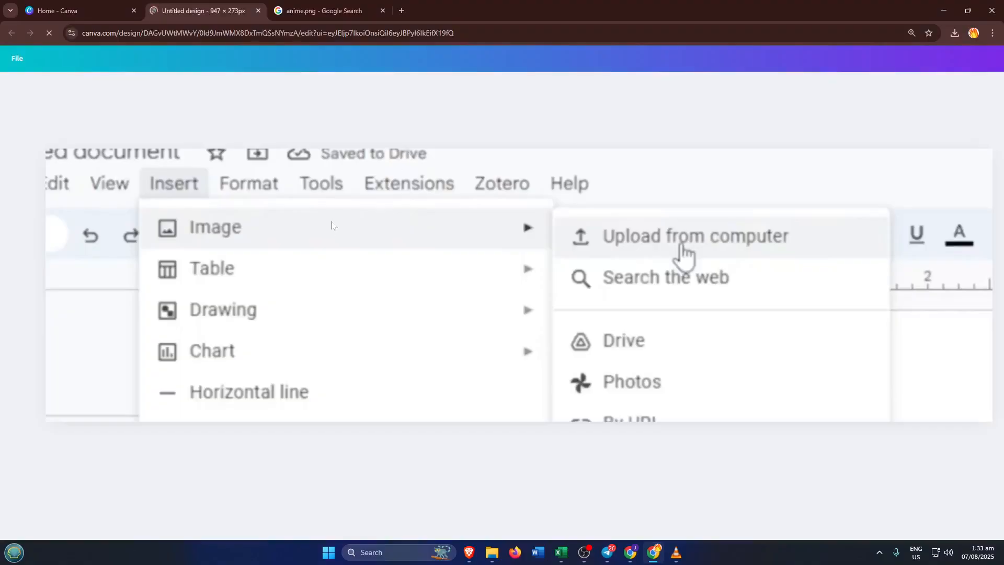
pyautogui.moveTo(406, 285)
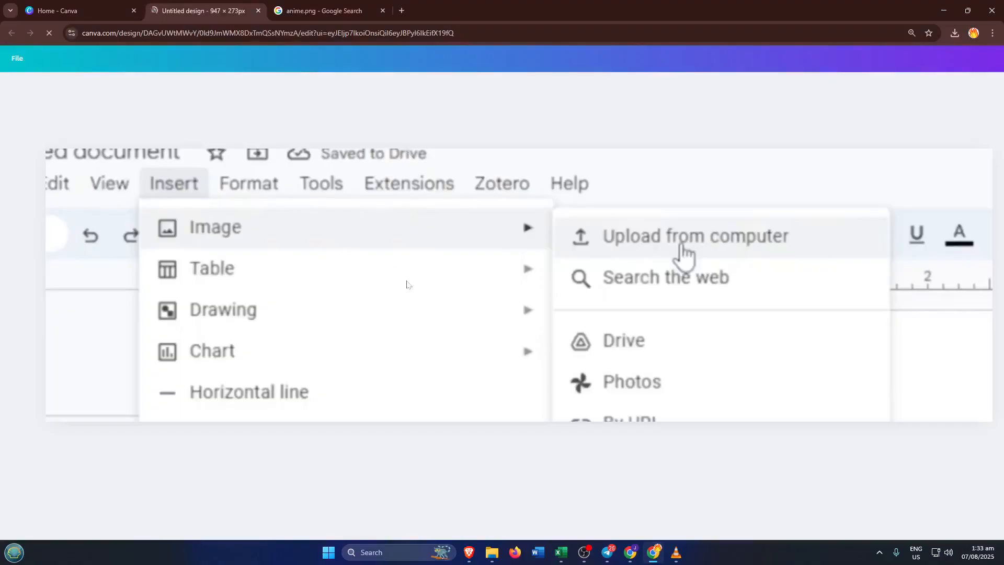
pyautogui.moveTo(648, 165)
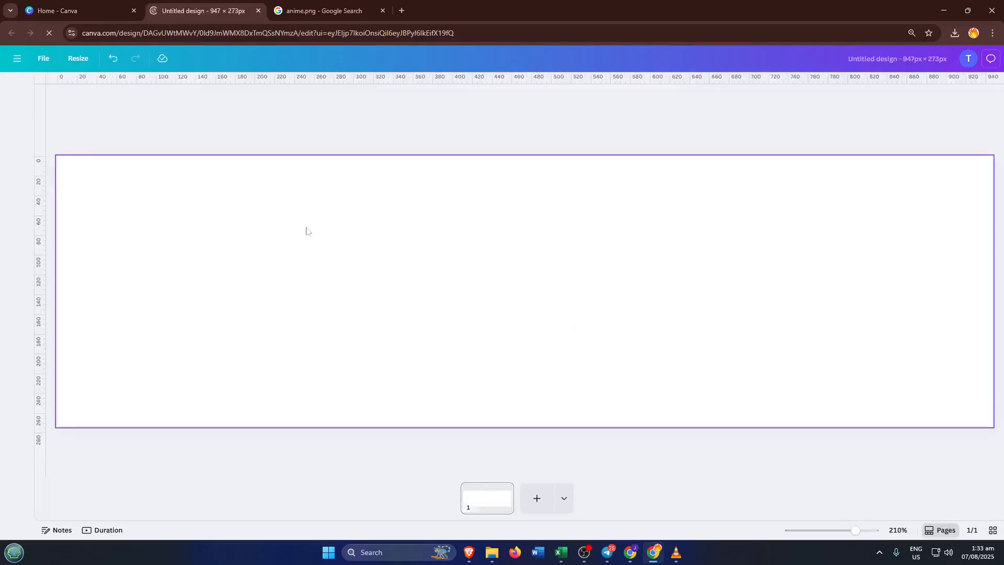
# Let the 947 × 273 px design load in the editor and select its blank page.
pyautogui.click(16, 89)
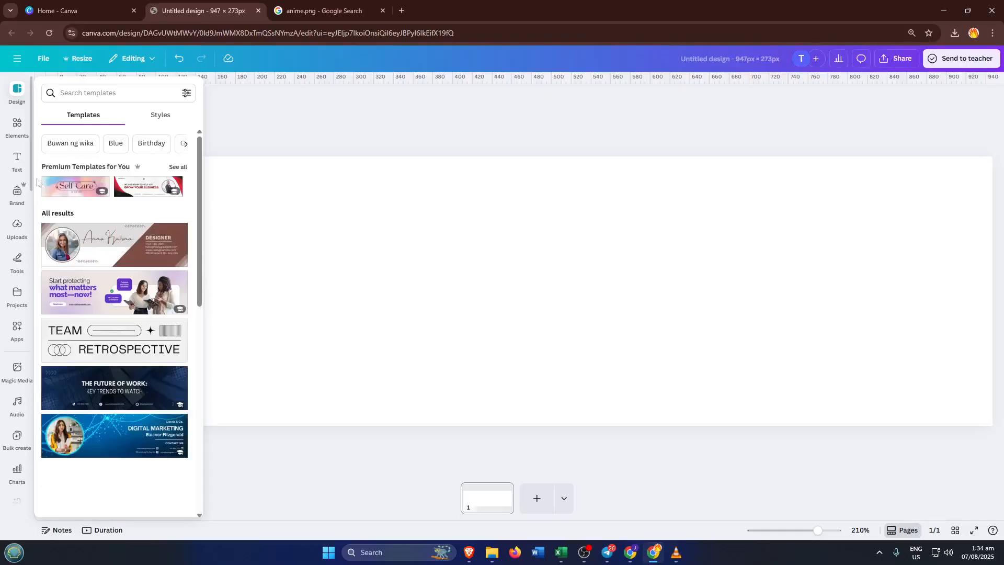
pyautogui.scroll(-3)
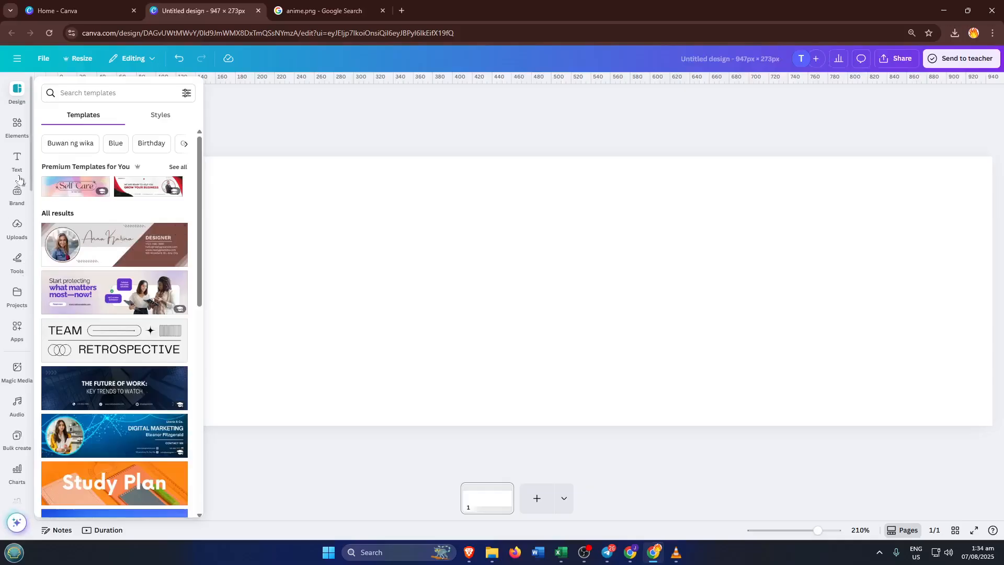
pyautogui.moveTo(17, 228)
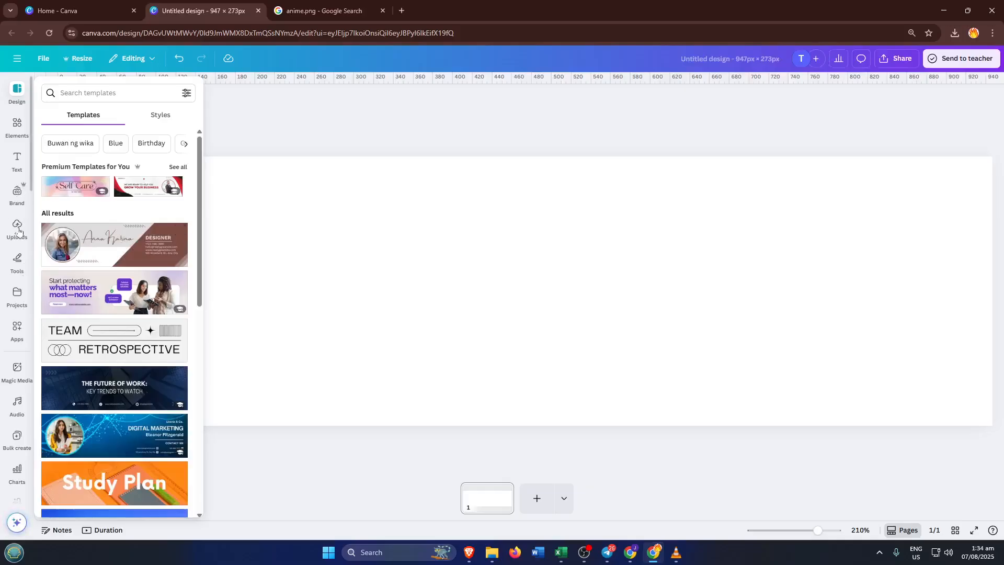
# Upload the anime image file from the computer through the Uploads panel.
pyautogui.click(17, 228)
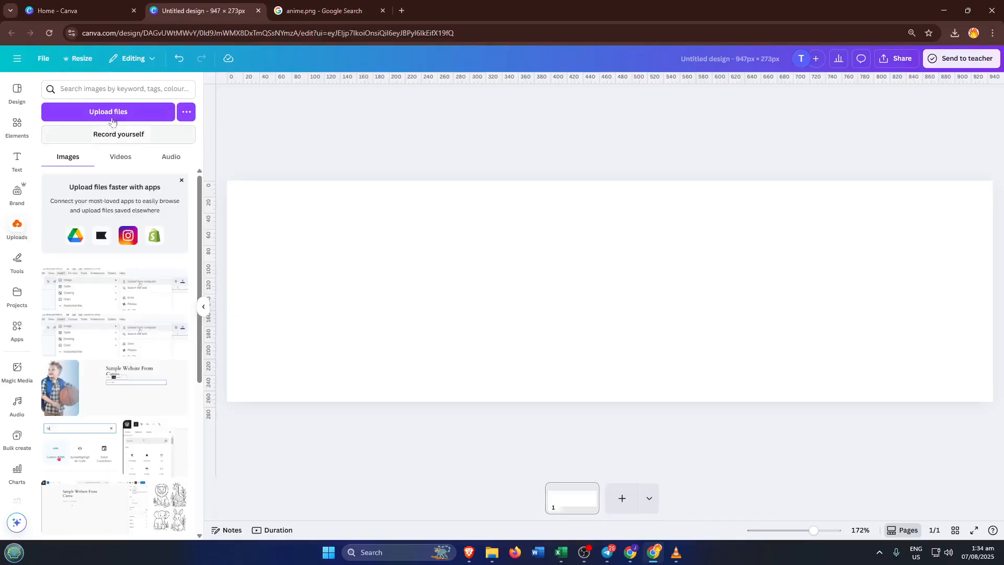
pyautogui.click(108, 112)
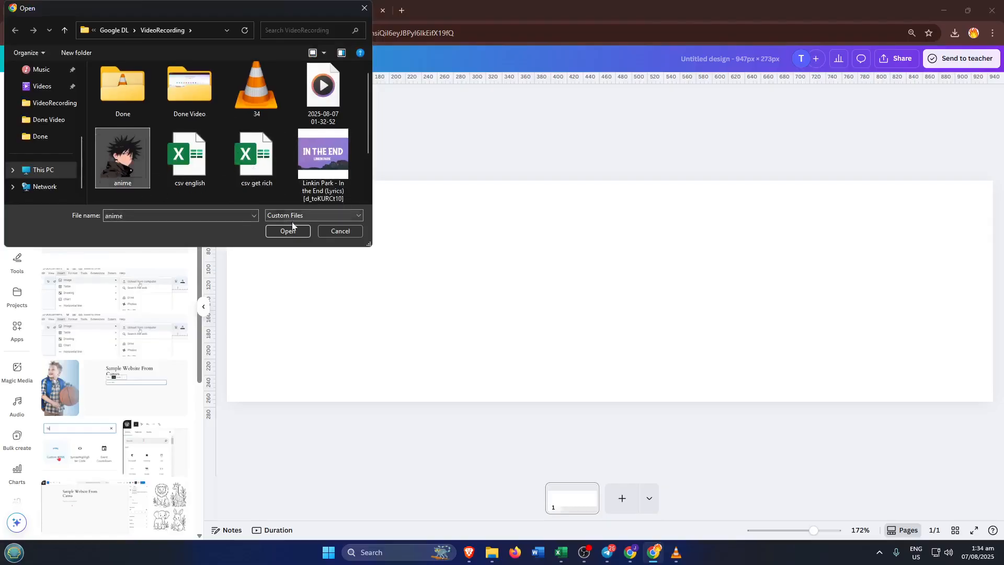
pyautogui.click(288, 232)
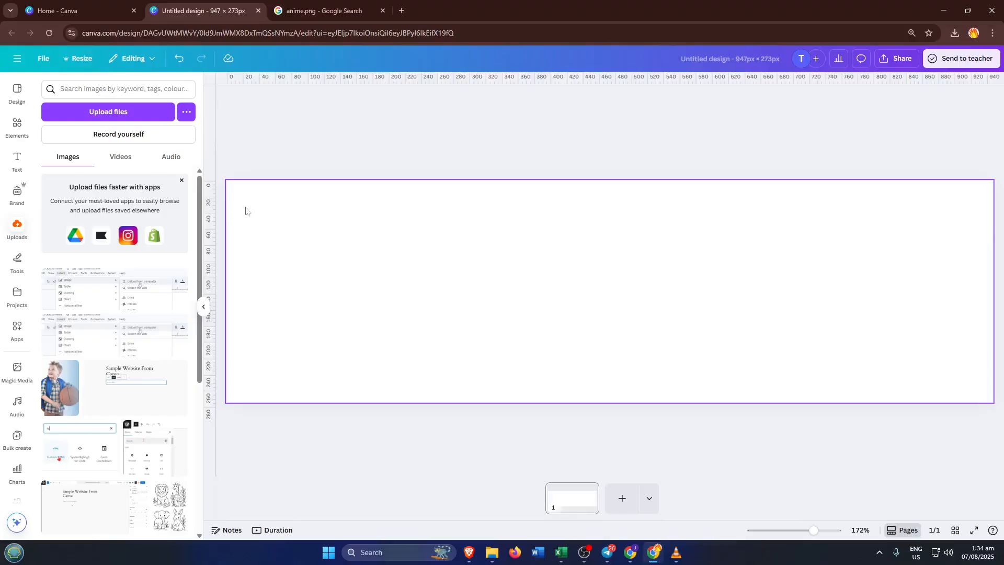